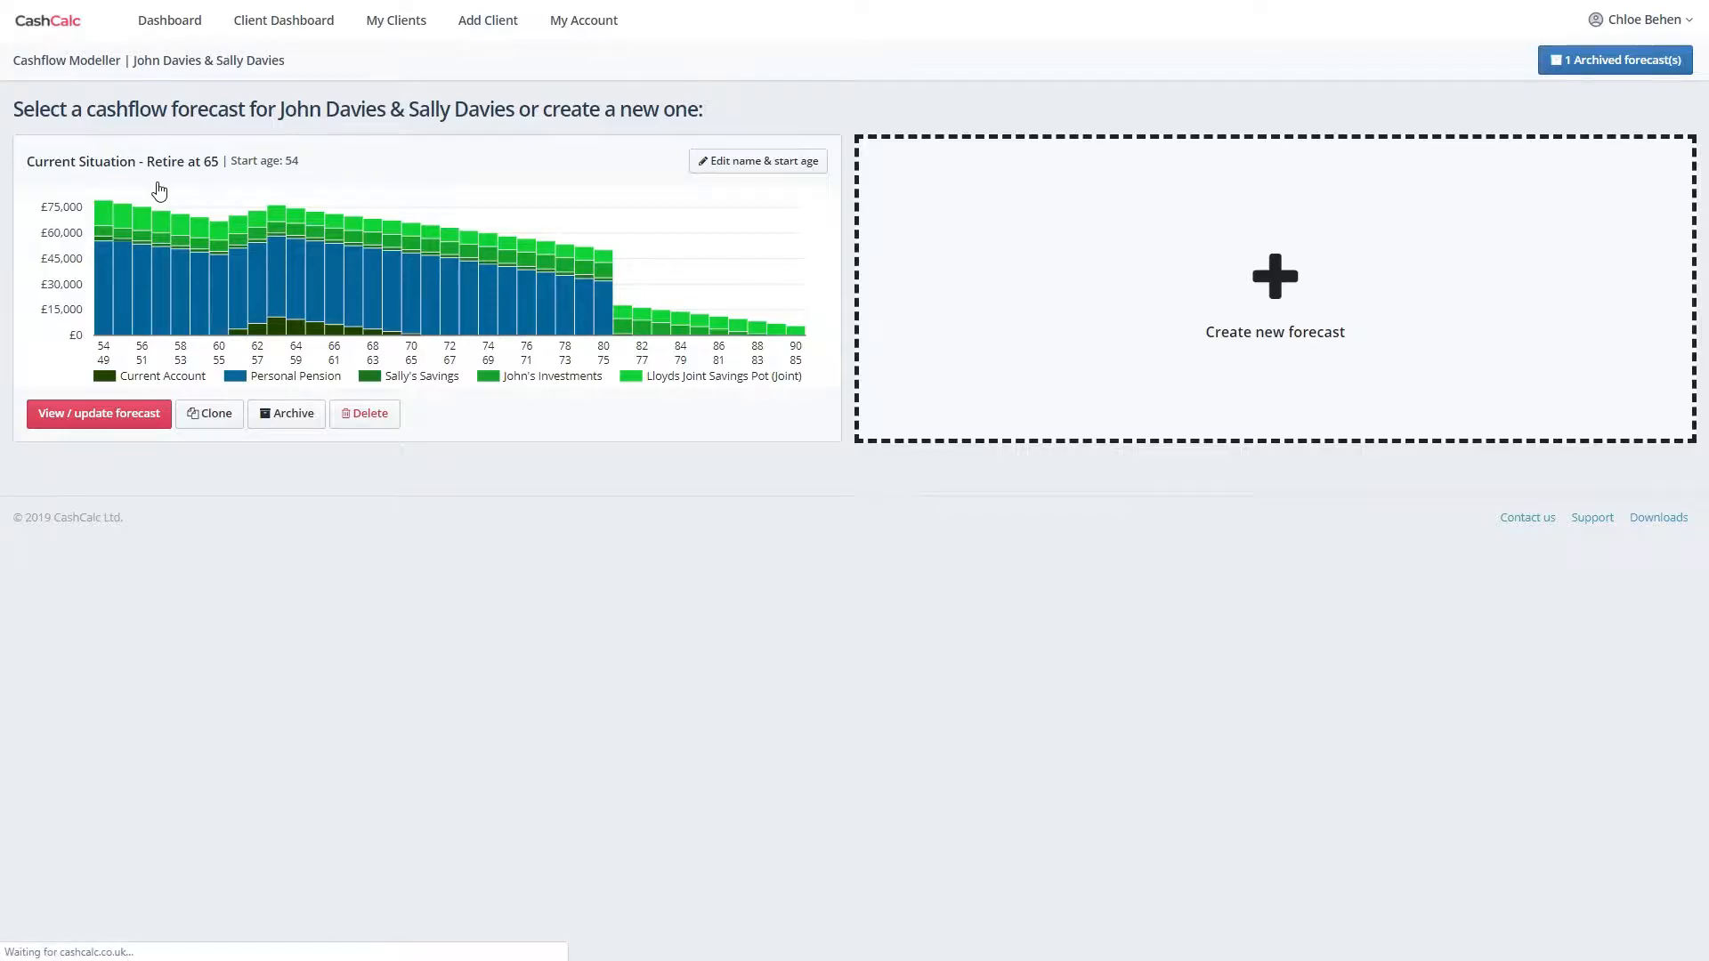
In the Retire at 65 forecast, raise John's retirement age from 63 to 65 and set end age 100.
{"action": "left_click", "coordinate": [98, 413]}
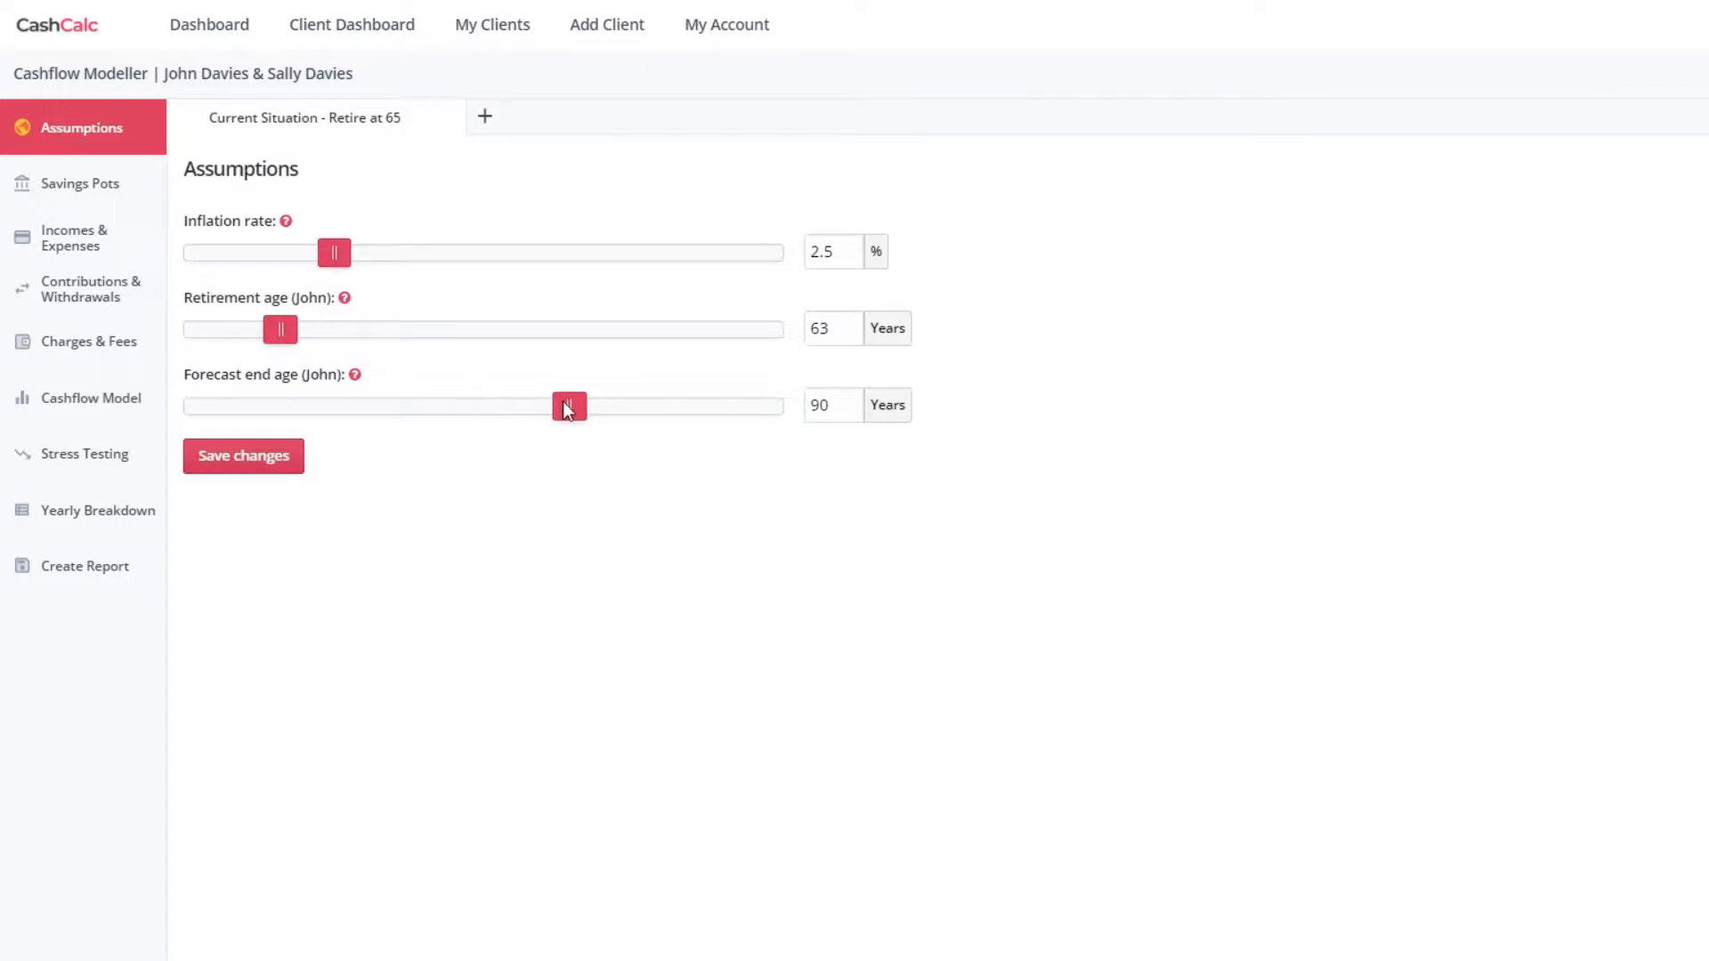
{"action": "mouse_move", "coordinate": [281, 334]}
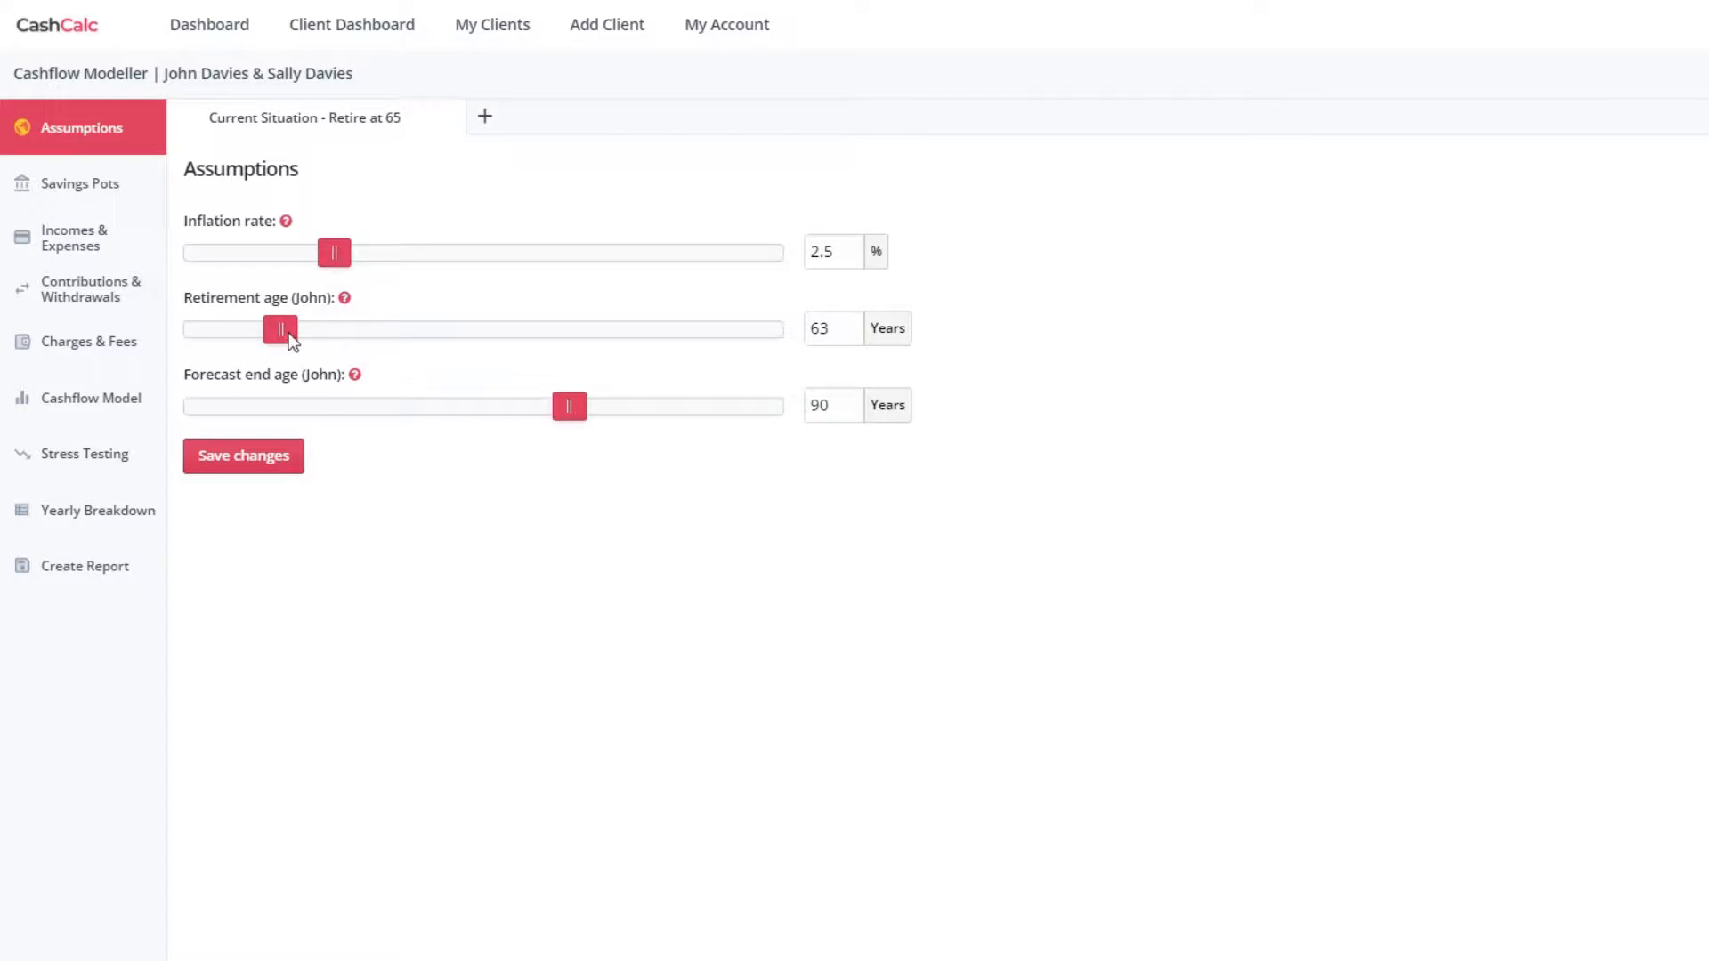
{"action": "left_click_drag", "start_coordinate": [281, 329], "coordinate": [302, 329]}
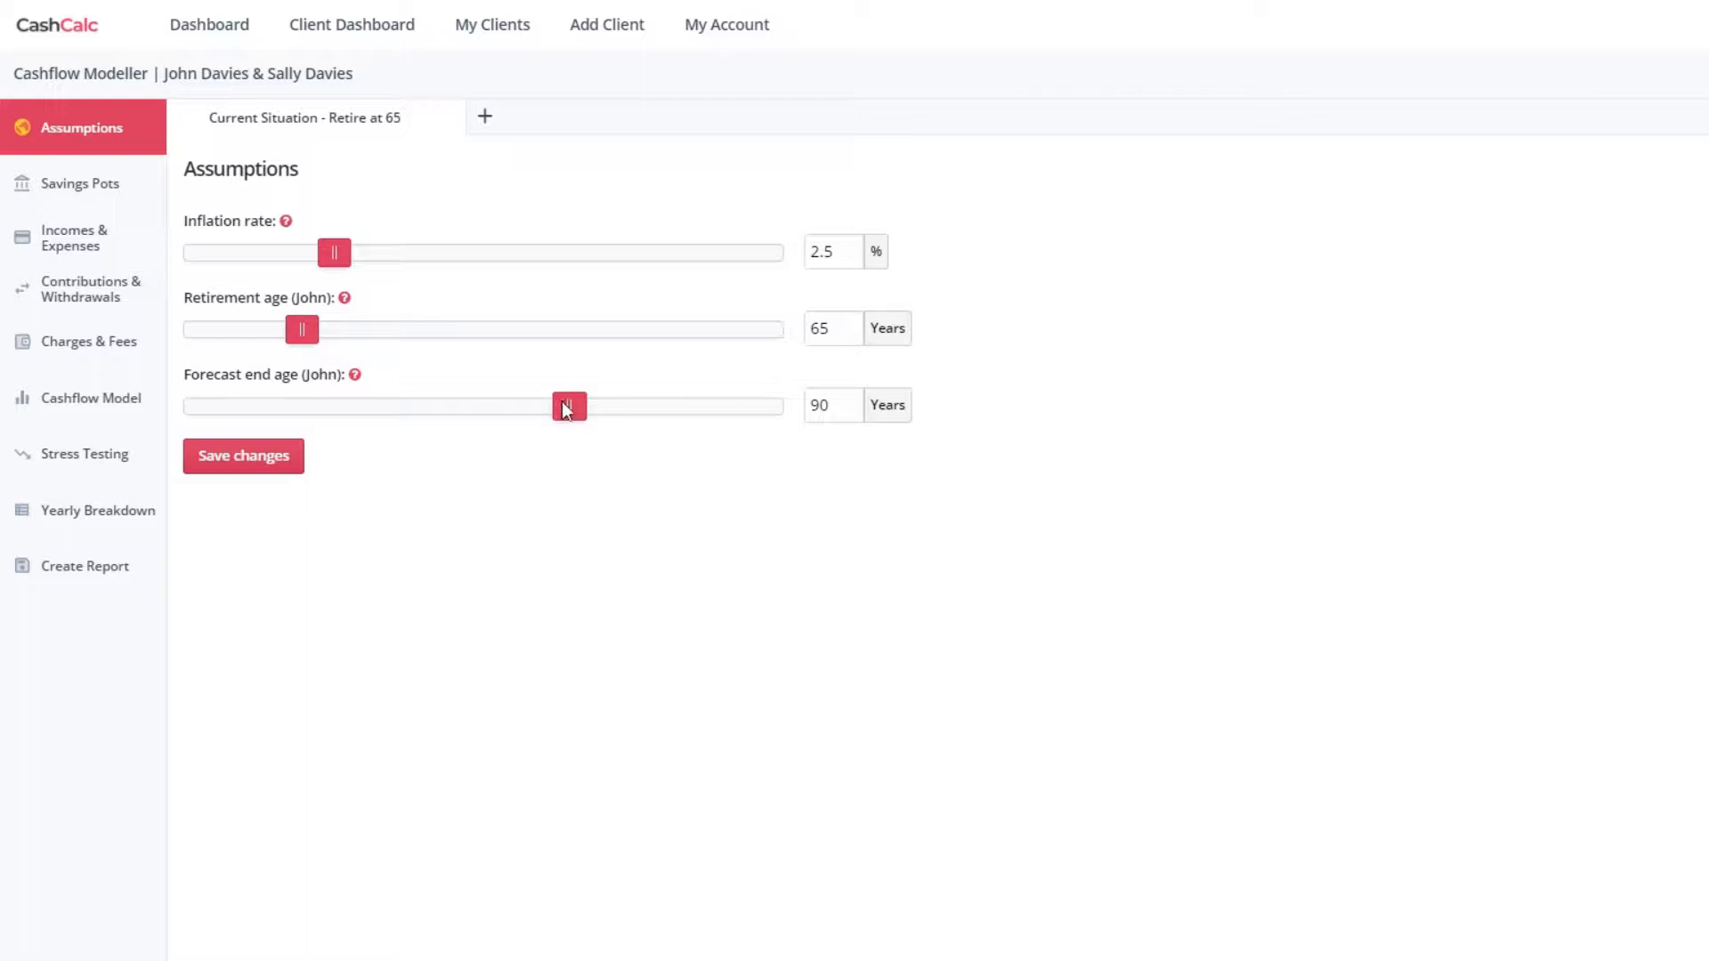
{"action": "double_click", "coordinate": [832, 404]}
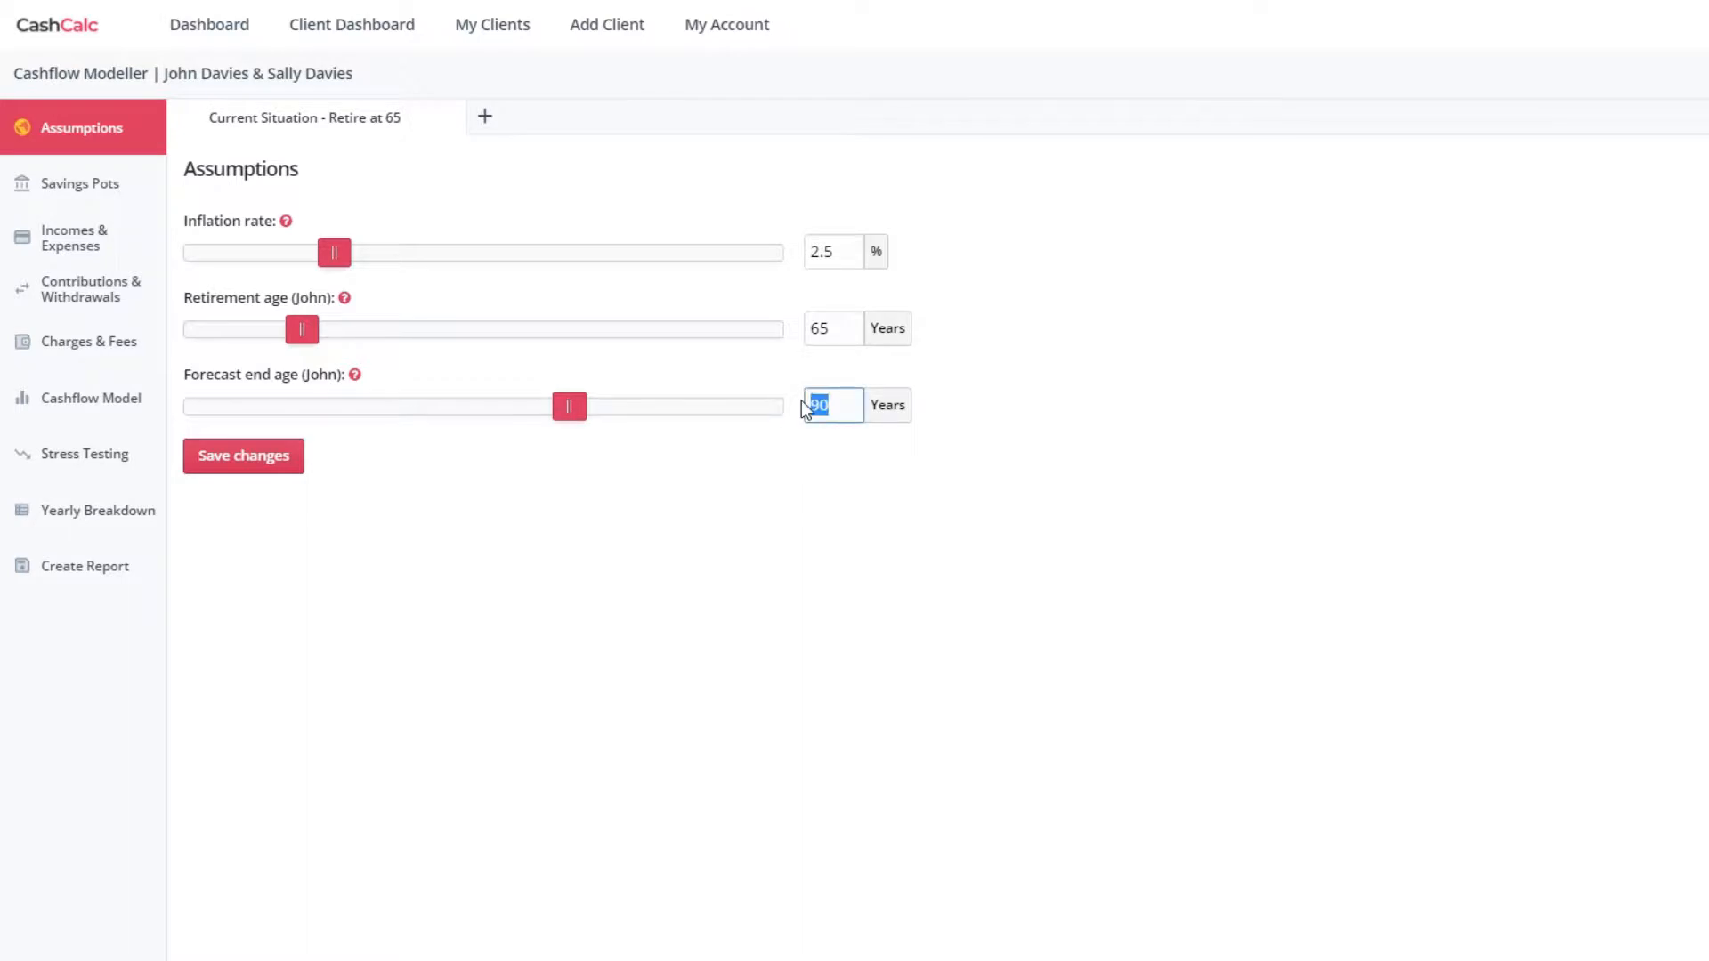
{"action": "type", "text": "100"}
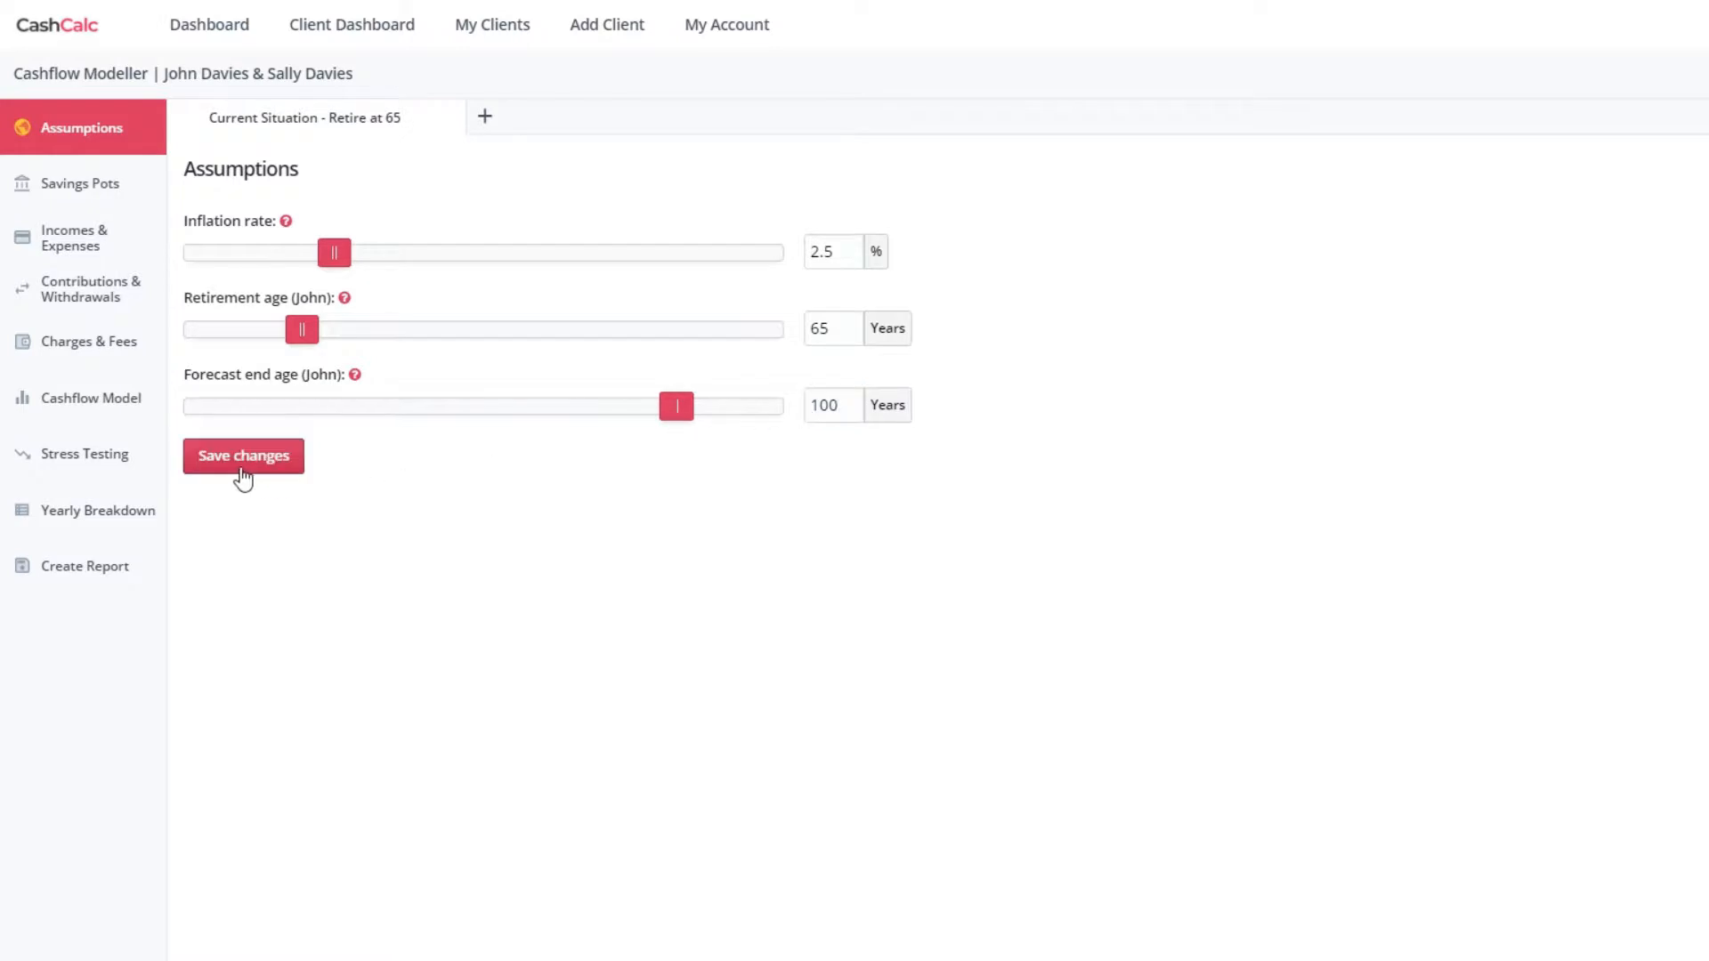
{"action": "mouse_move", "coordinate": [150, 453]}
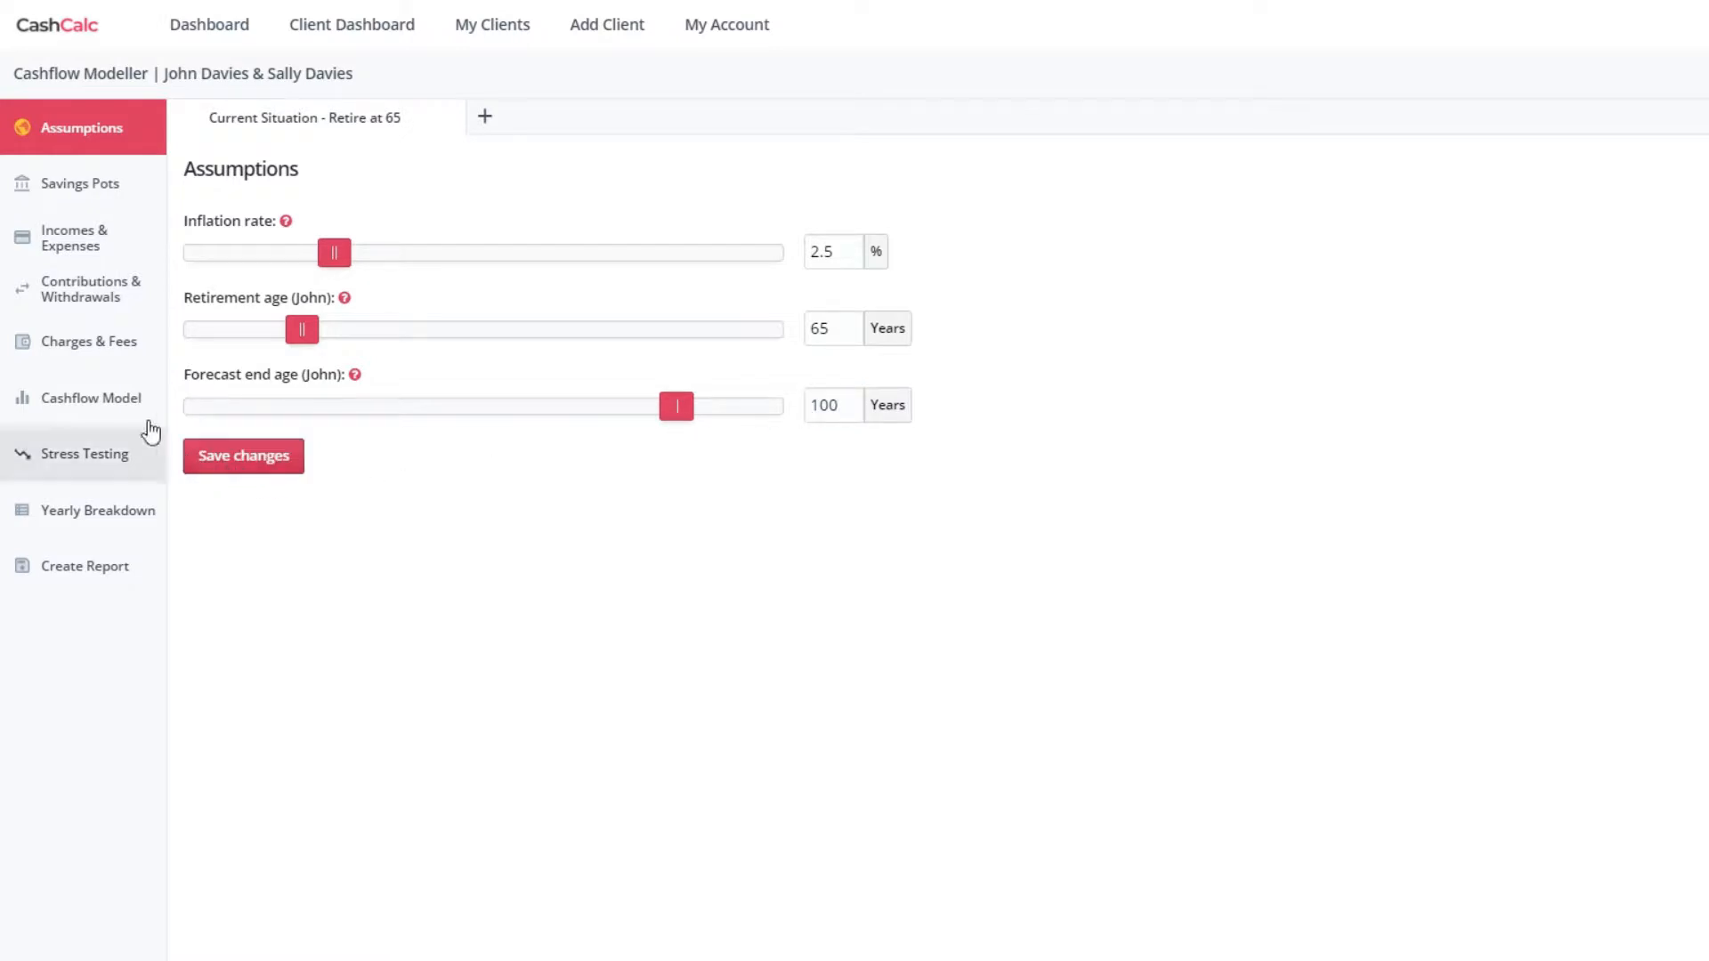
View the cashflow model's savings chart from age 54 to 100 with its savings totals.
{"action": "left_click", "coordinate": [91, 397]}
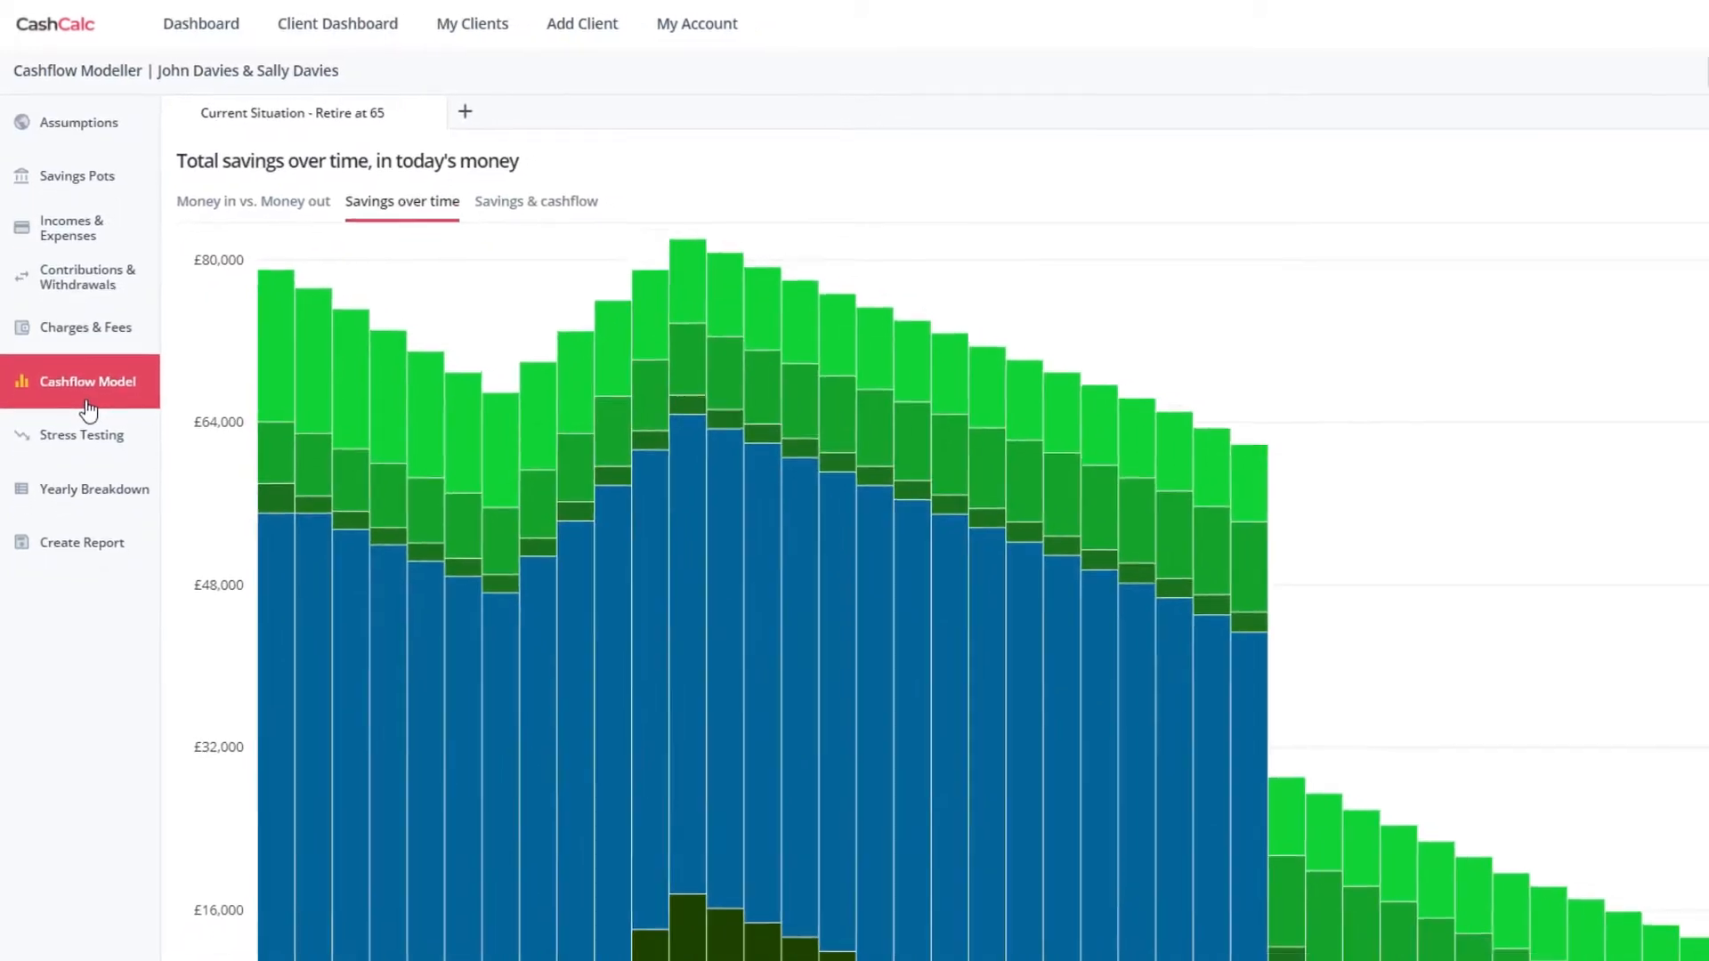
{"action": "scroll", "scroll_direction": "down", "scroll_amount": 3}
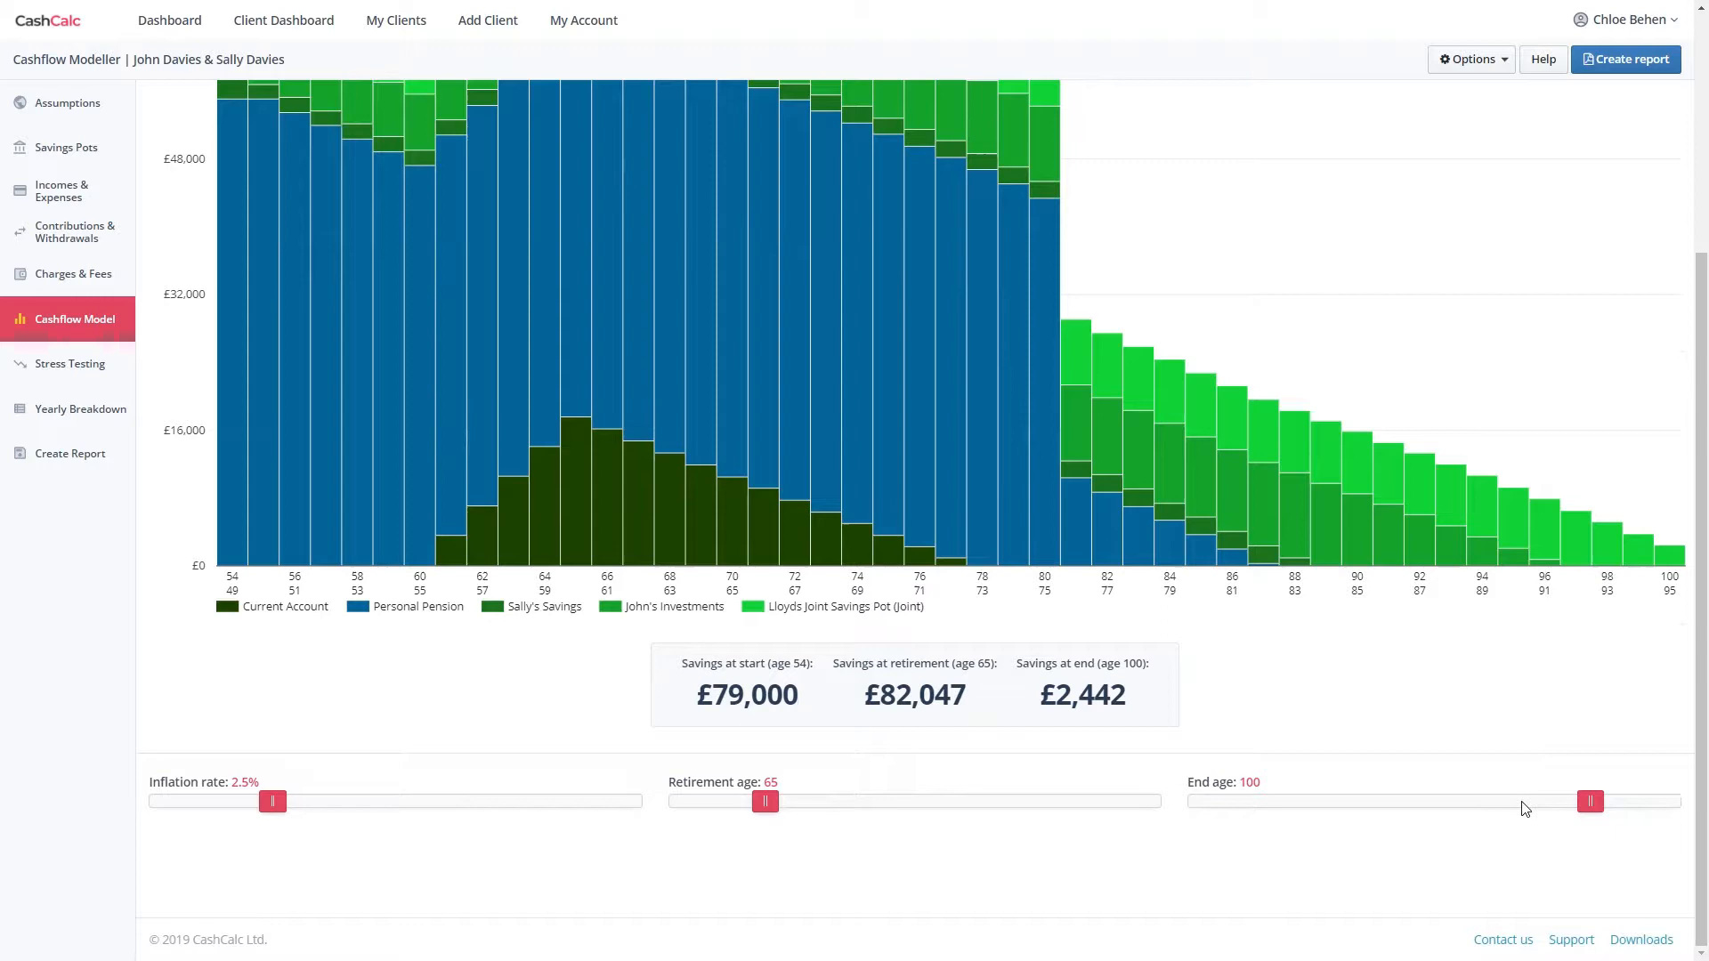
{"action": "mouse_move", "coordinate": [137, 446]}
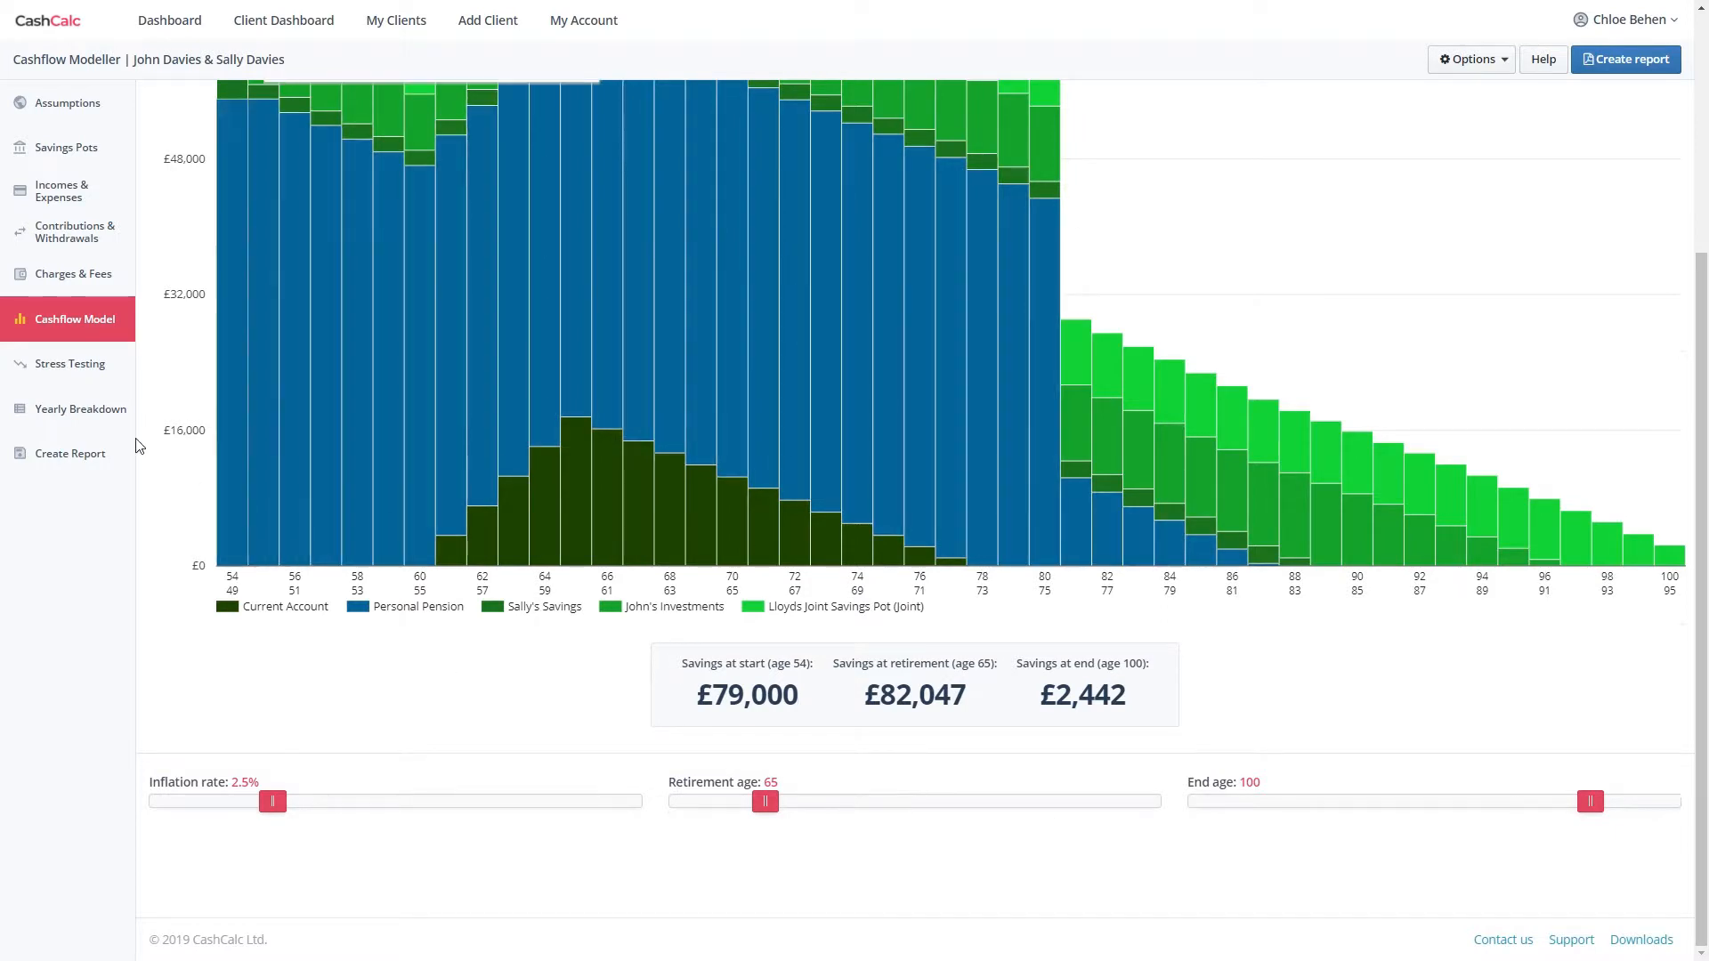
Show the per-pot growth rates on the Stress Testing page, e.g. Personal Pension 2.5%.
{"action": "left_click", "coordinate": [71, 363]}
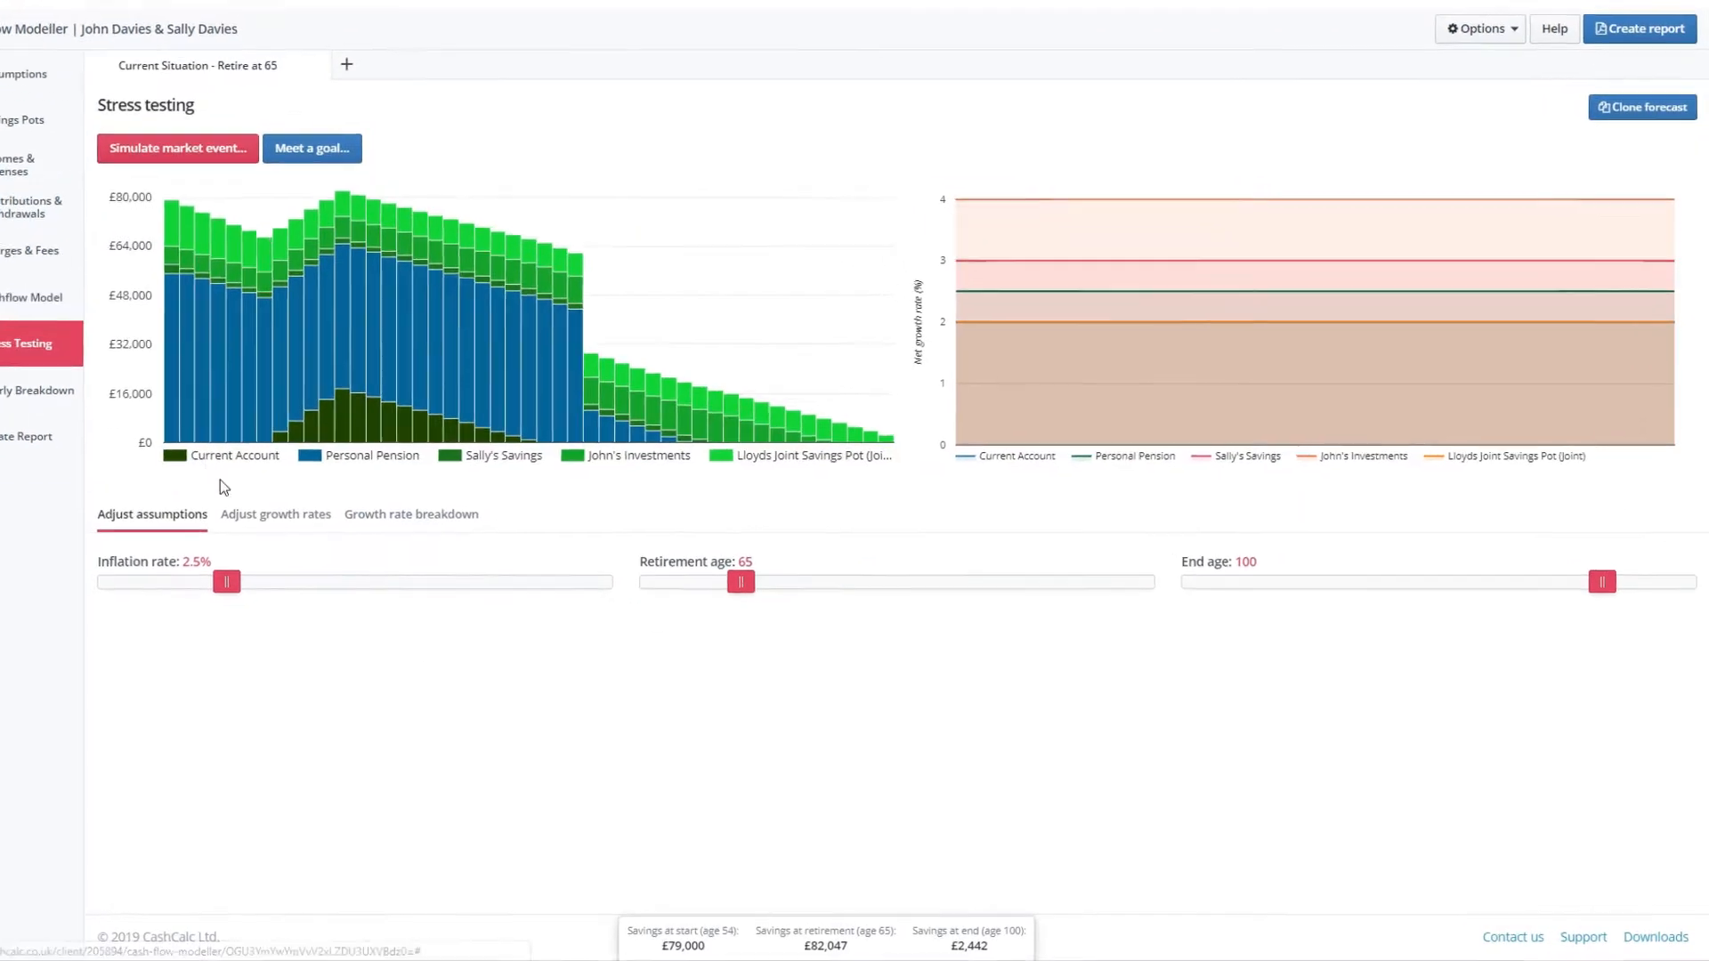
{"action": "left_click", "coordinate": [275, 514]}
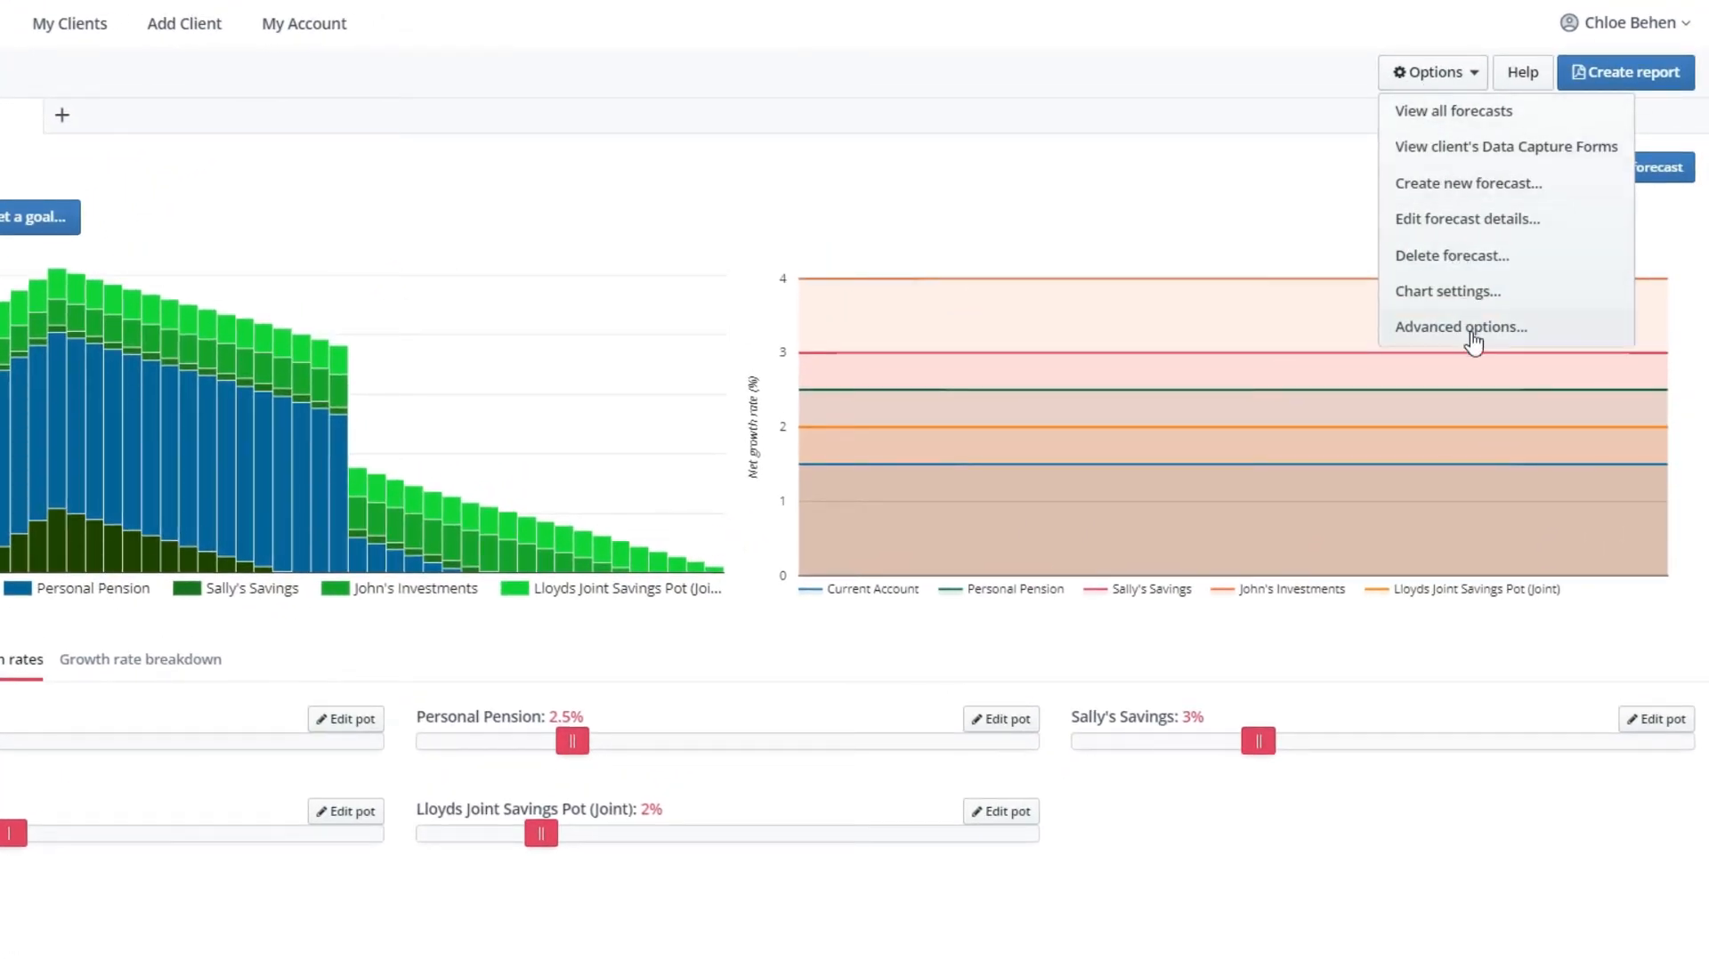
In Advanced options, enter 100% as the surplus income to save.
{"action": "left_click", "coordinate": [1460, 326]}
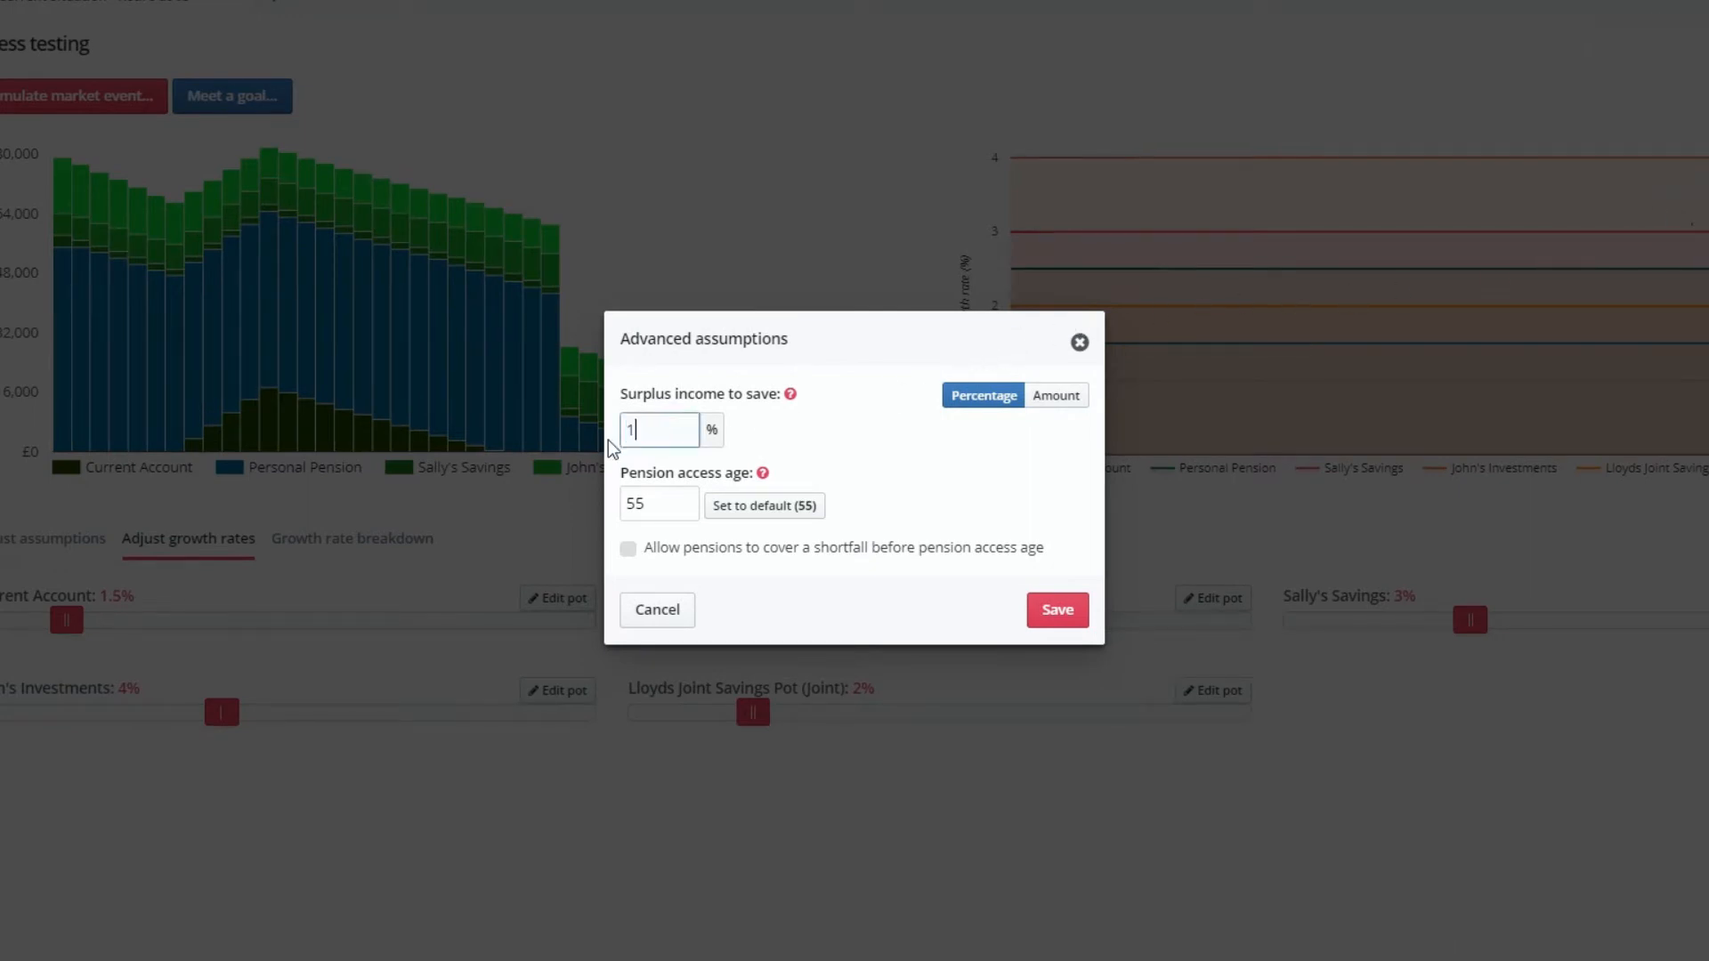
{"action": "type", "text": "00"}
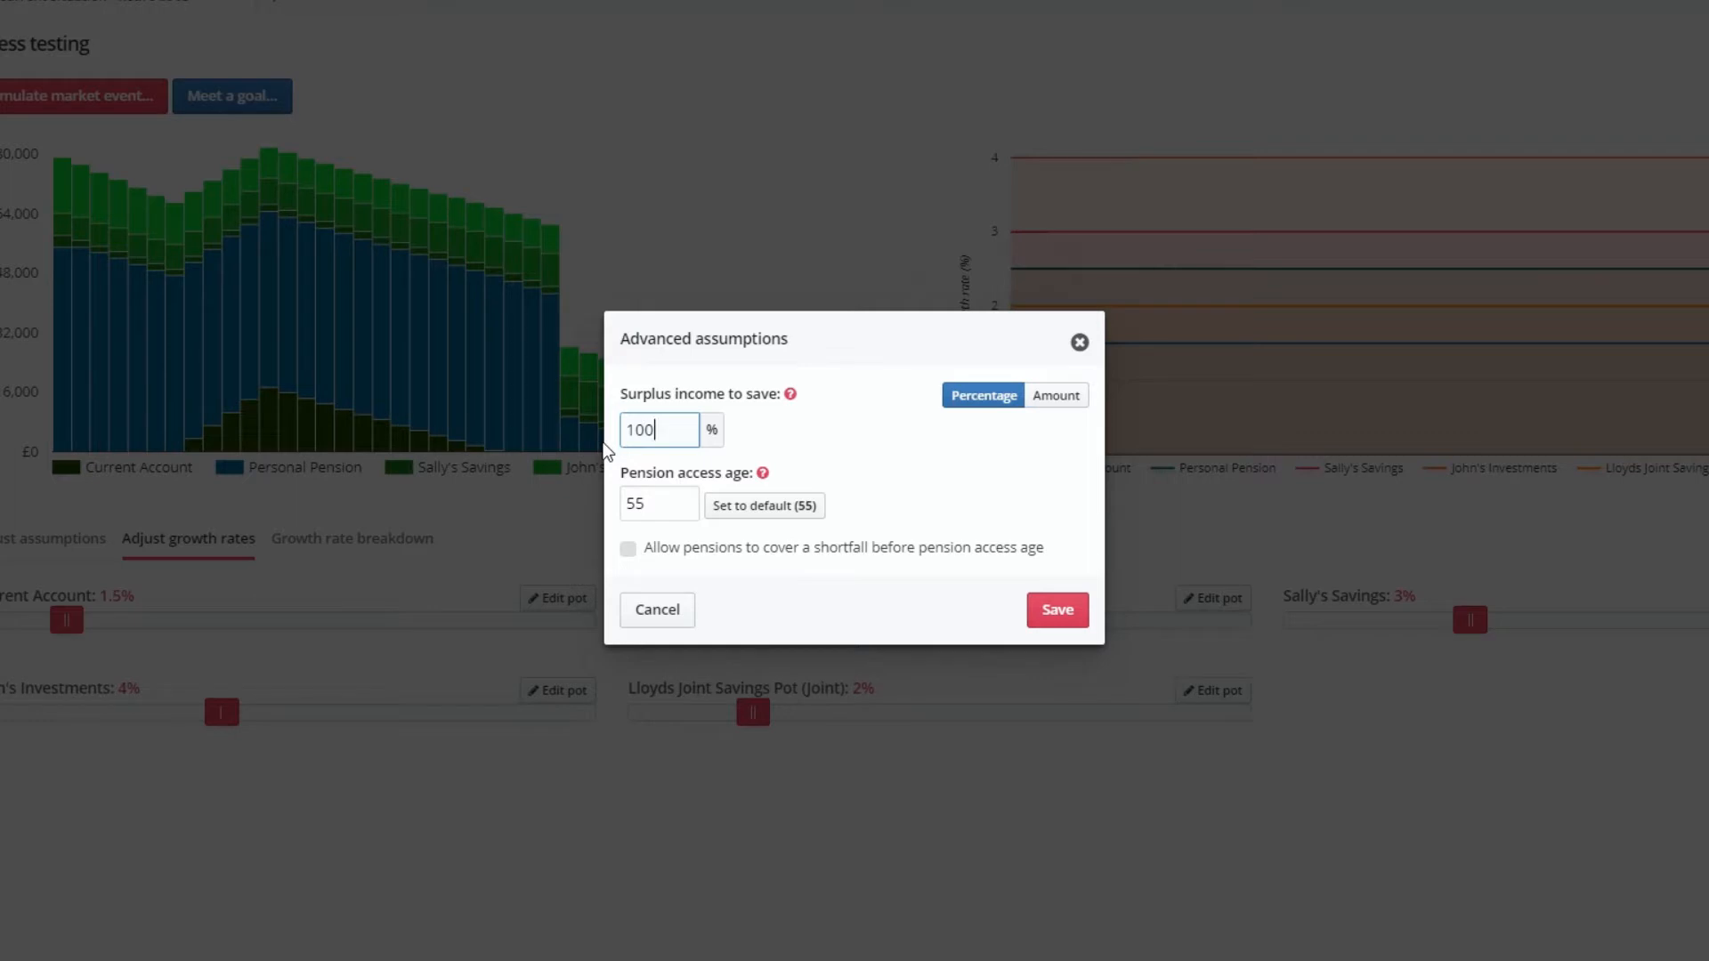